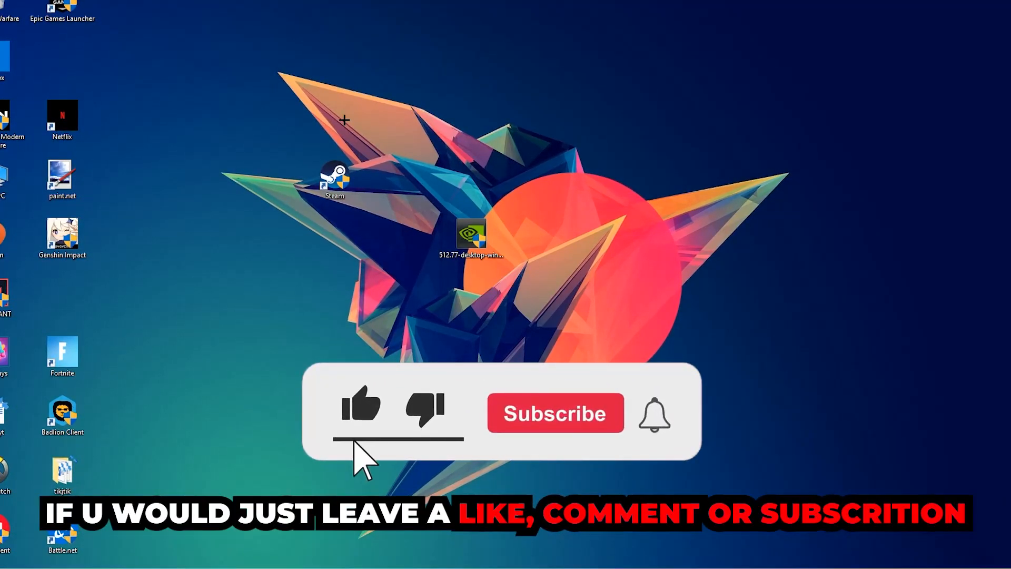
Find and launch Windows Defender Firewall from the Start search results.
left_click(557, 413)
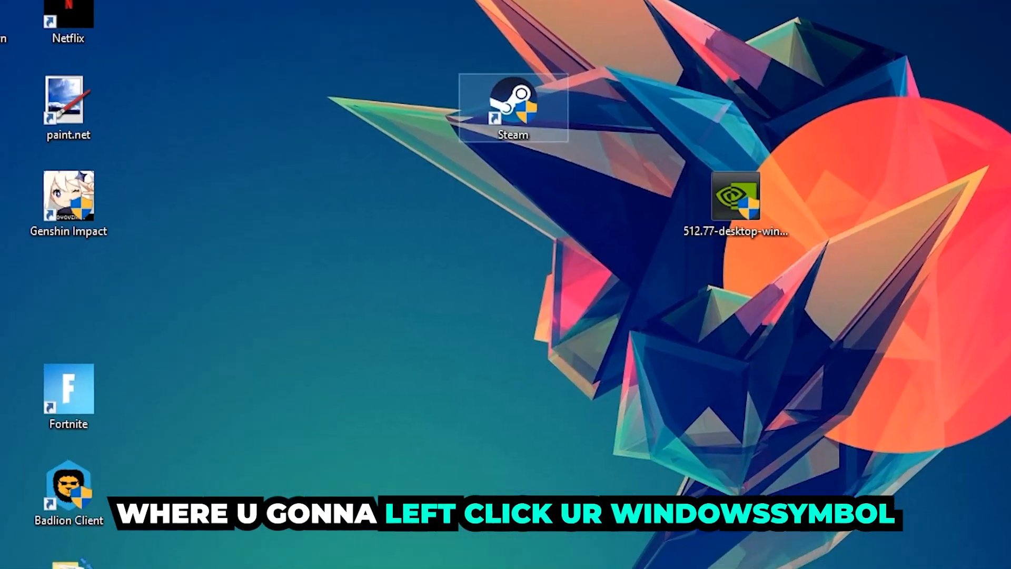
left_click(9, 555)
type("wind")
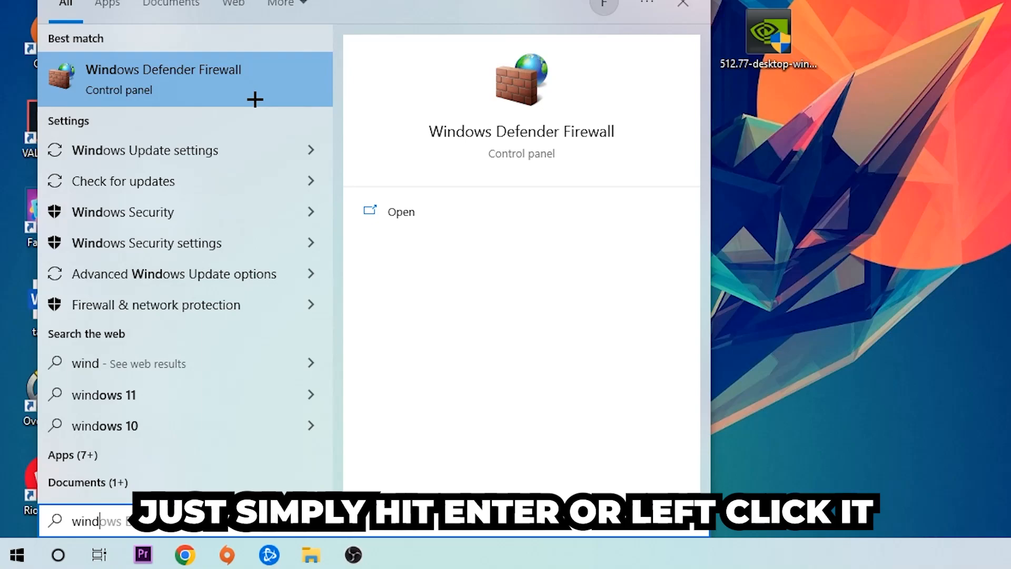
left_click(163, 69)
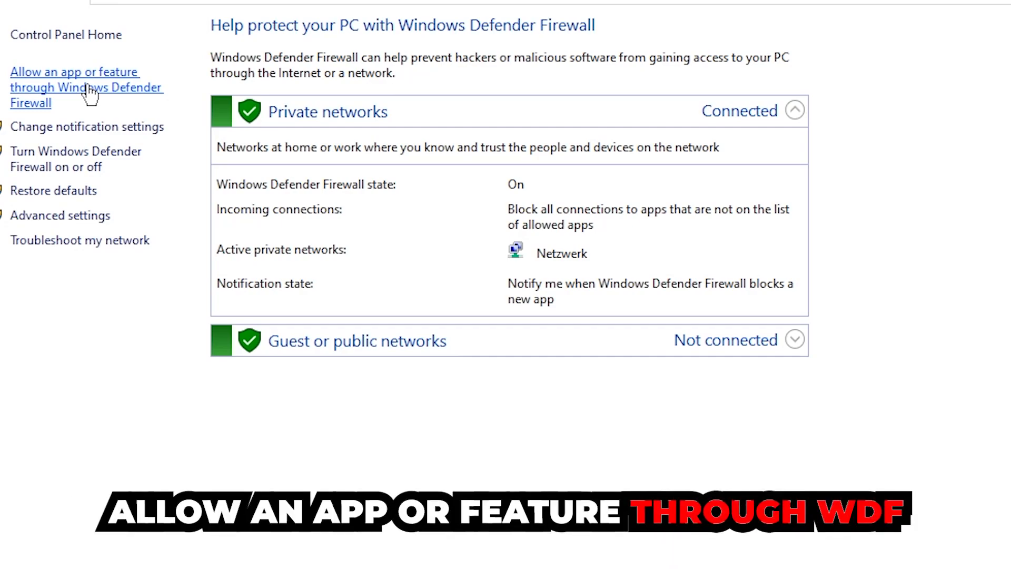
Show the apps and features allowed through Windows Defender Firewall from the left pane.
left_click(90, 87)
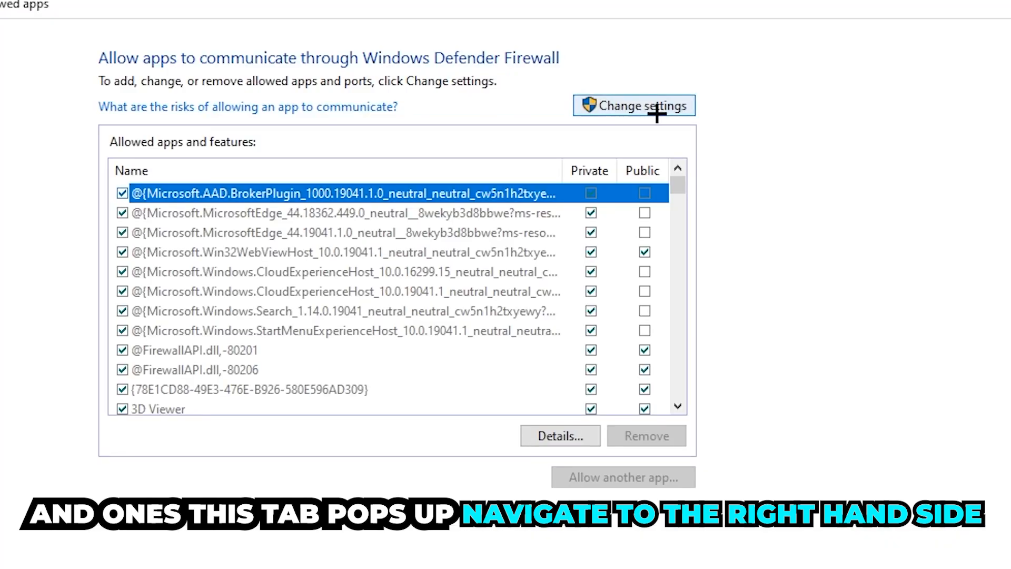
Unlock the allowed apps list with Change settings and start Allow another app.
left_click(633, 105)
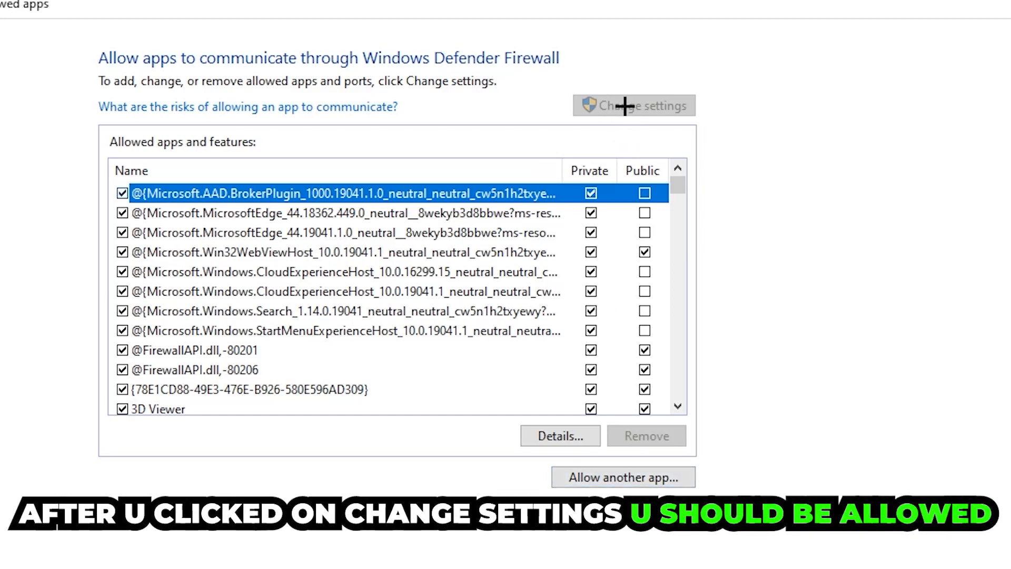
left_click(624, 477)
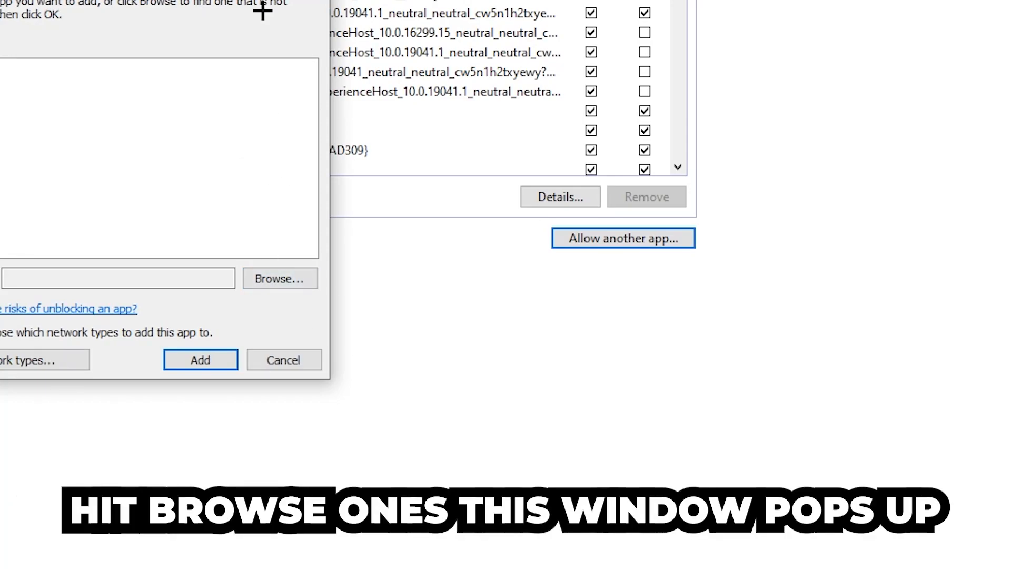
Browse to the program file, select it and add it to the allowed apps list.
left_click(280, 278)
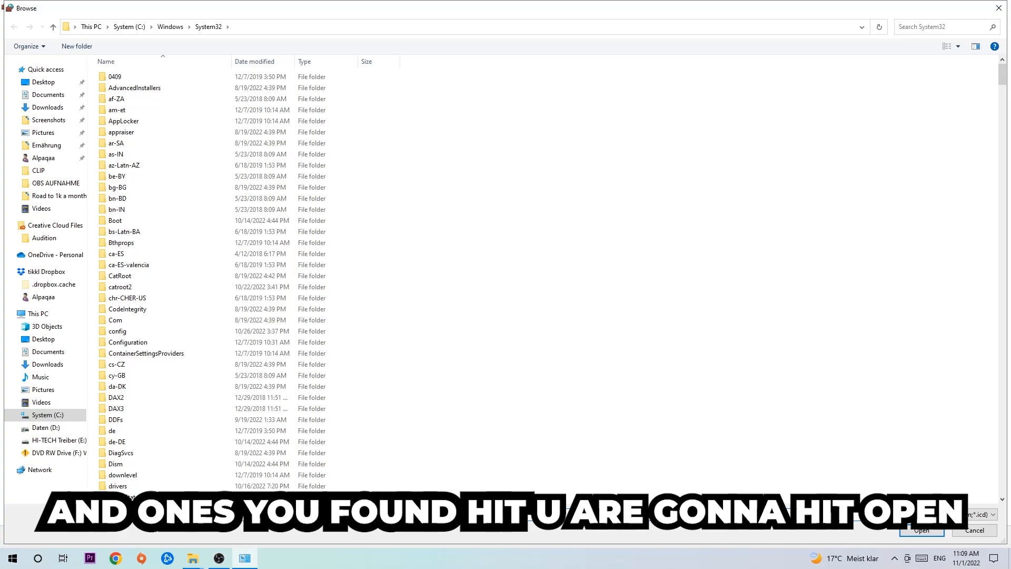
left_click(922, 530)
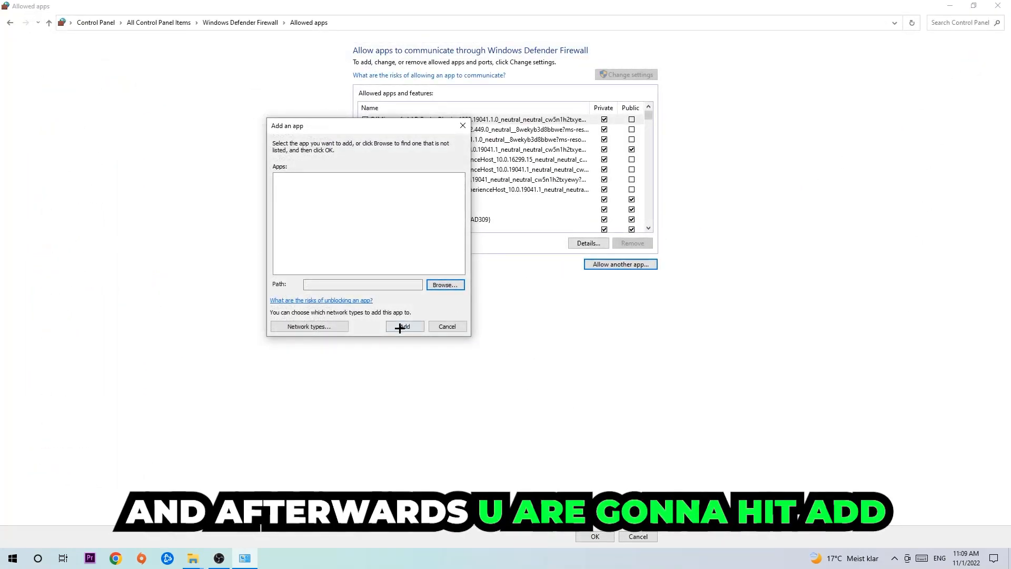
left_click(404, 327)
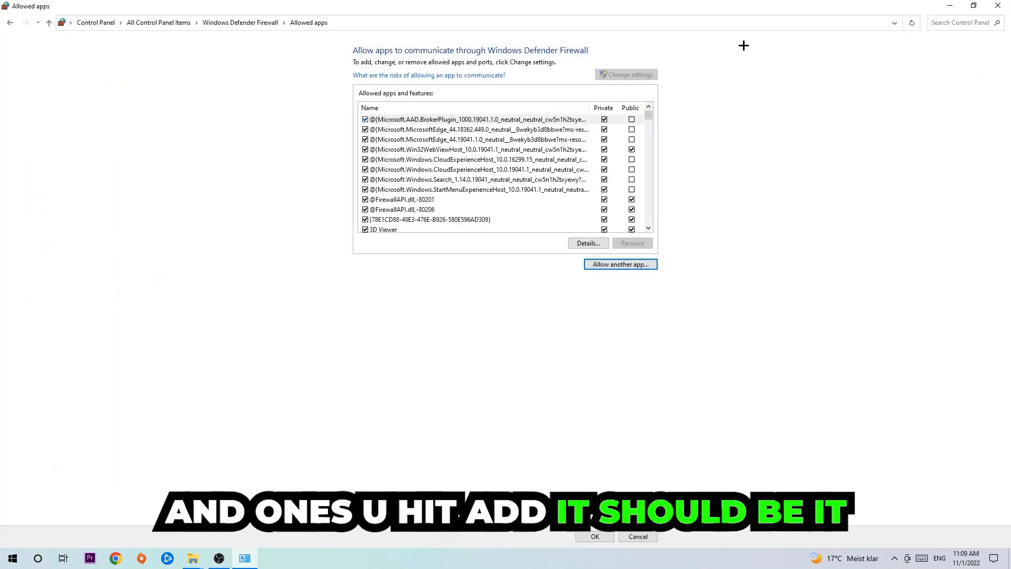